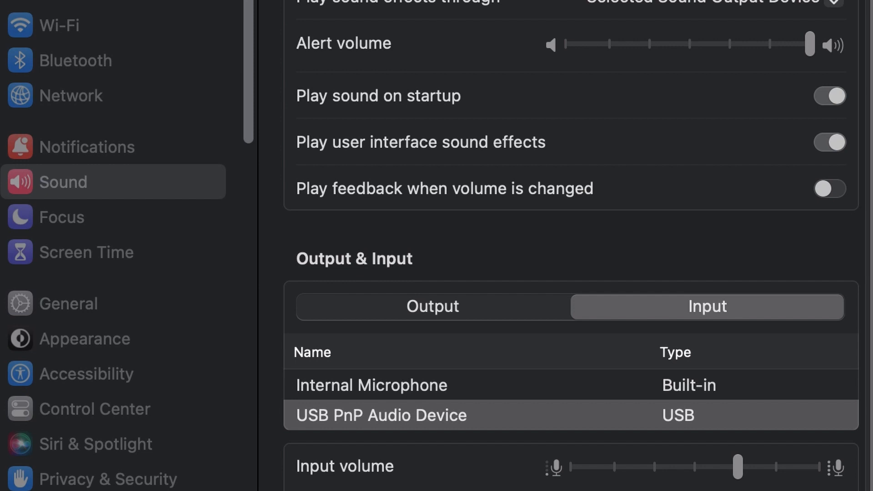
mouse_move(682, 322)
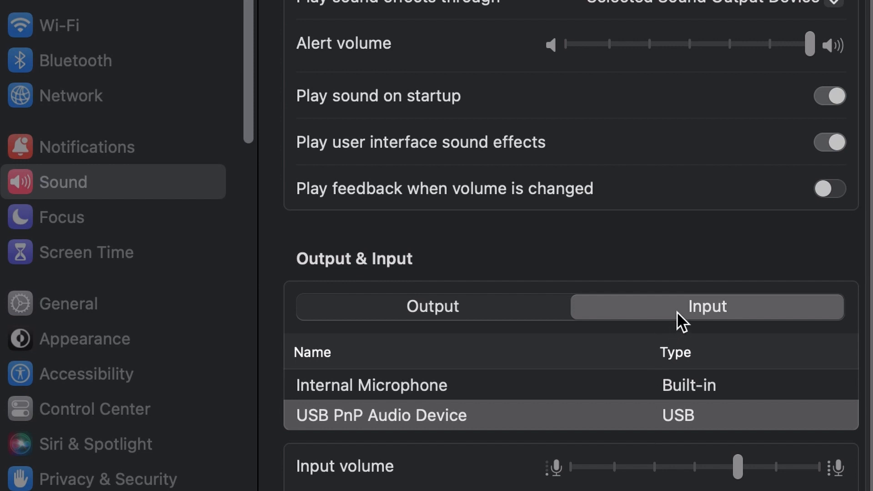
- Choose USB PnP Audio Device as the sound input in System Settings
click(381, 415)
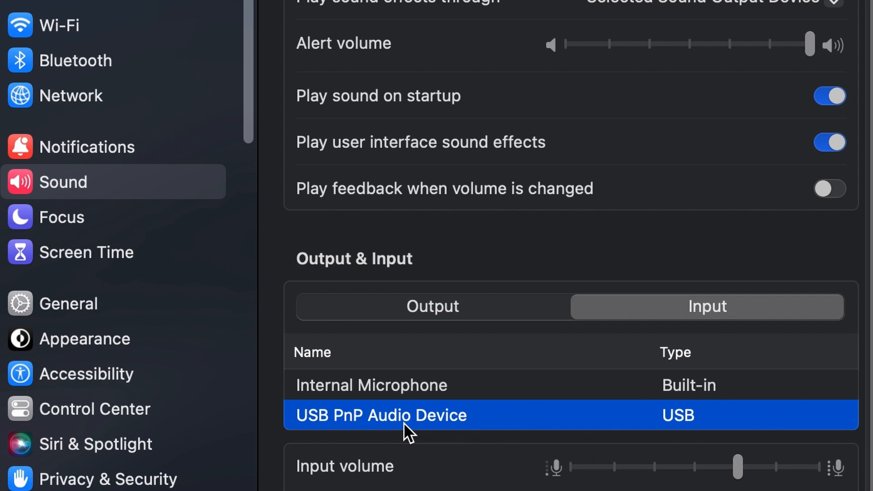
mouse_move(399, 449)
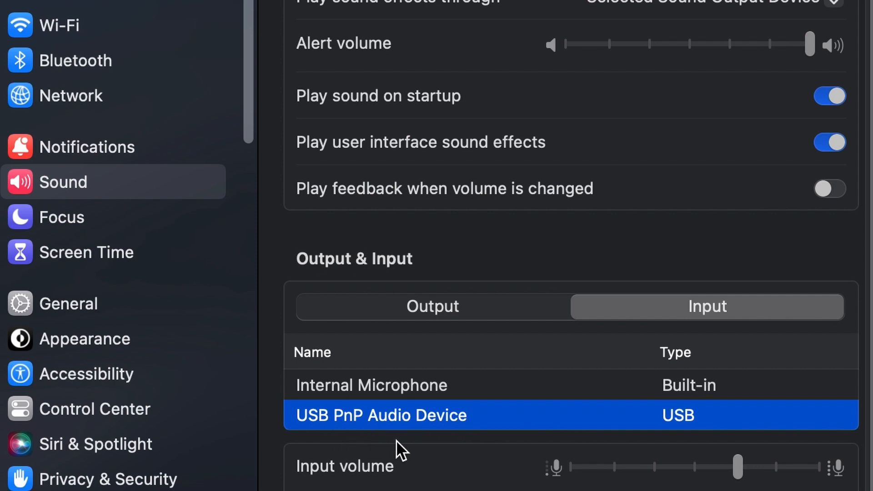
mouse_move(613, 451)
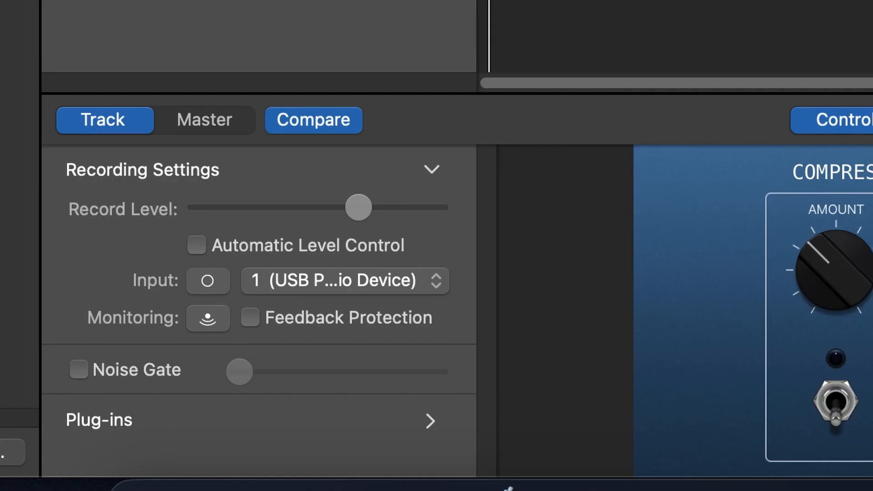
mouse_move(440, 295)
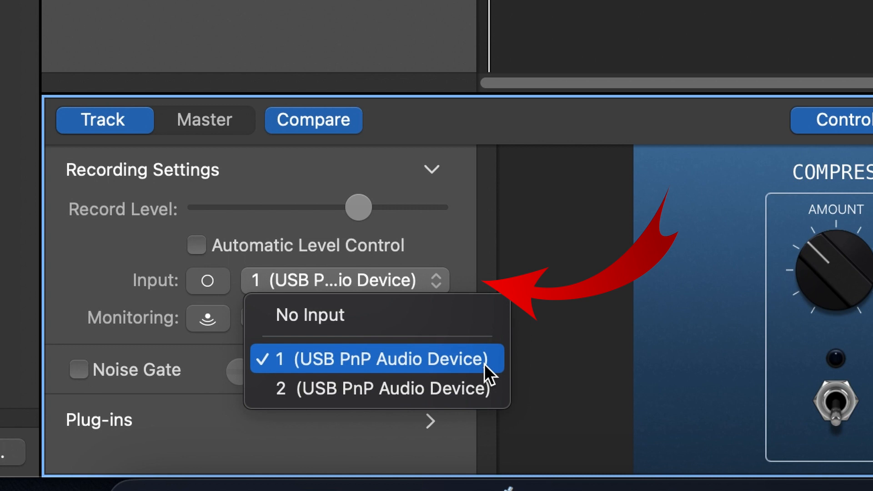
- Set Audio 1 to Input 1 of the USB device, disable count-in and metronome, and record
click(377, 359)
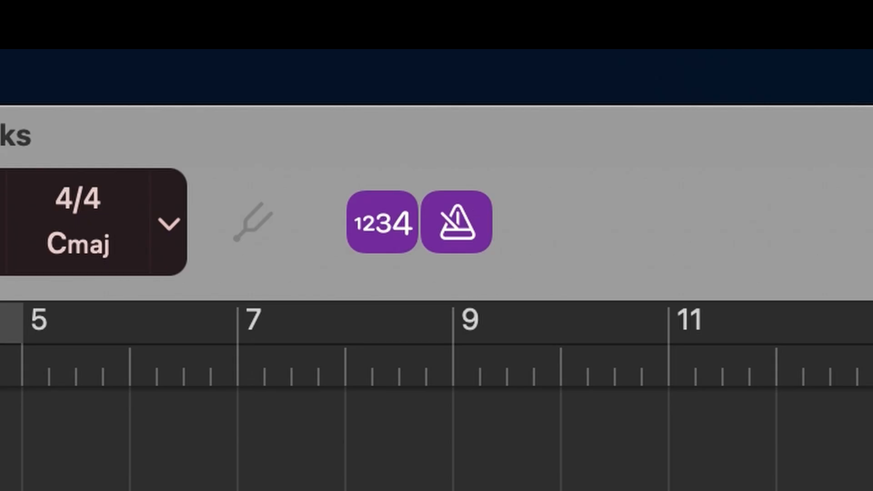
click(451, 223)
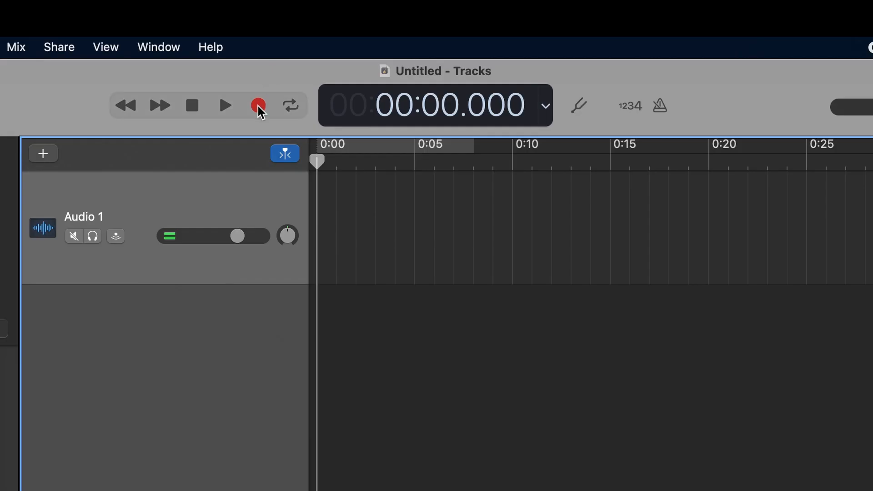
click(258, 105)
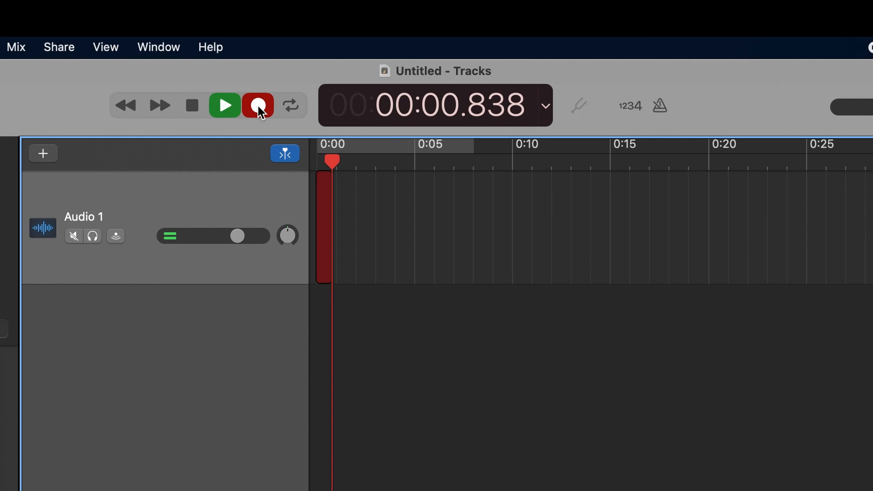